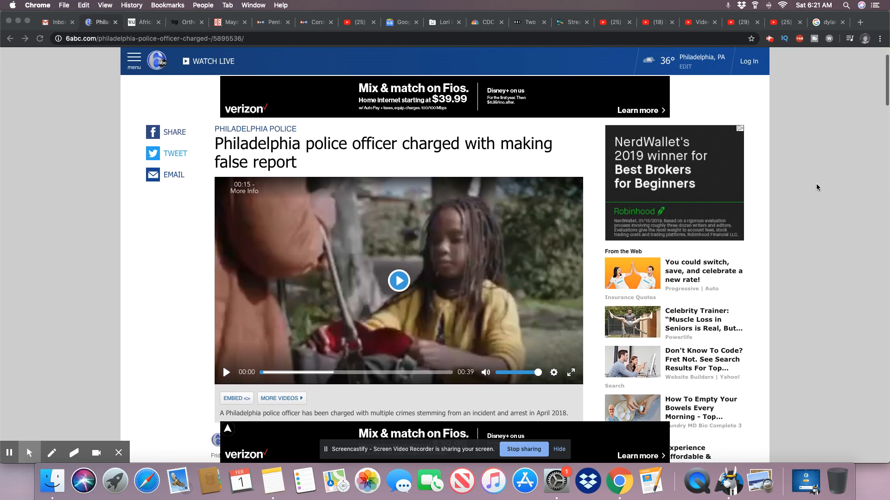
{"action": "scroll", "scroll_direction": "down", "scroll_amount": 3}
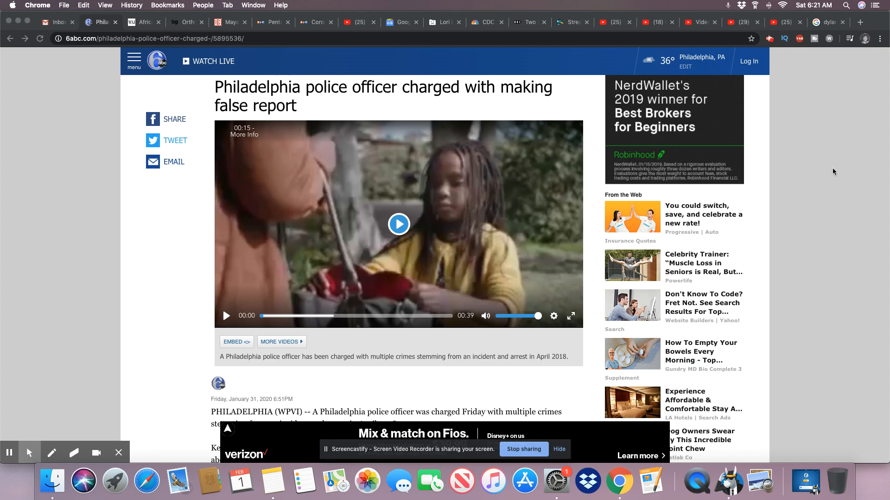
{"action": "scroll", "scroll_direction": "down", "scroll_amount": 3}
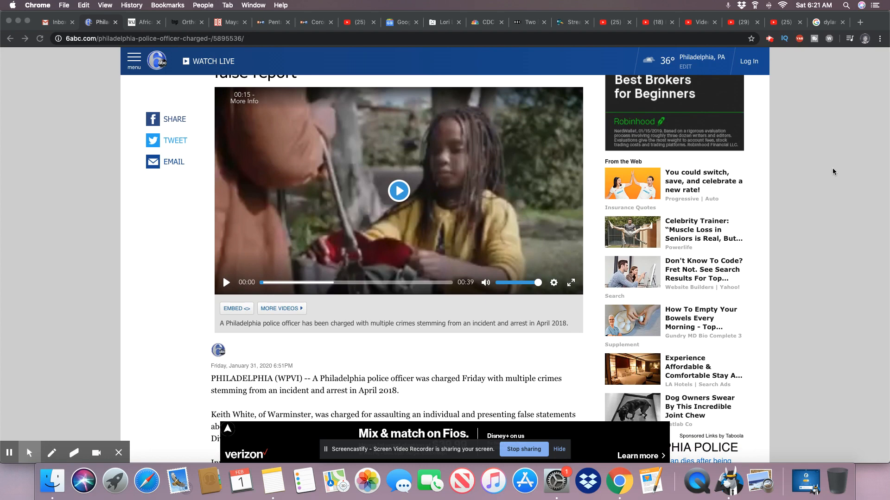
{"action": "scroll", "scroll_direction": "down", "scroll_amount": 3}
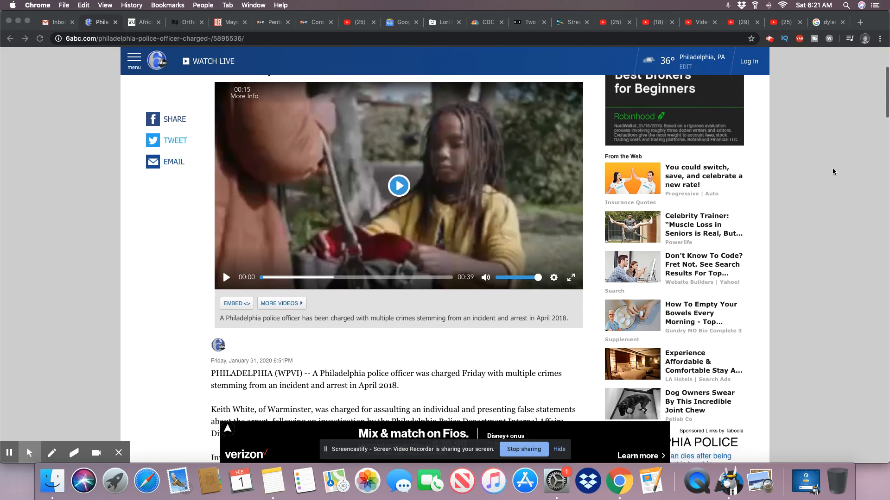
{"action": "scroll", "scroll_direction": "down", "scroll_amount": 3}
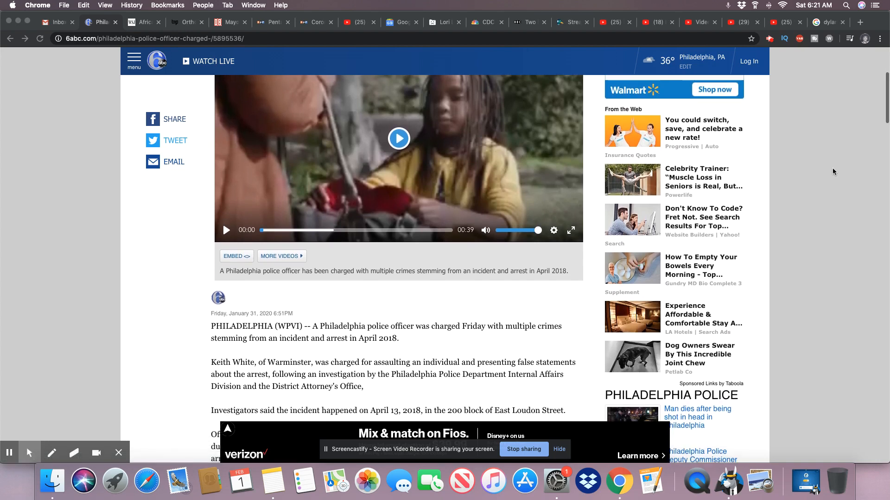
{"action": "scroll", "scroll_direction": "down", "scroll_amount": 3}
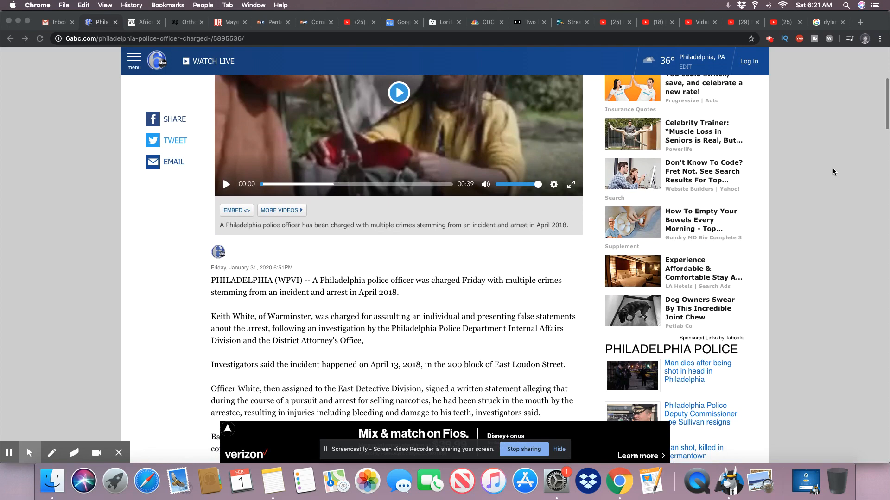
{"action": "scroll", "scroll_direction": "down", "scroll_amount": 3}
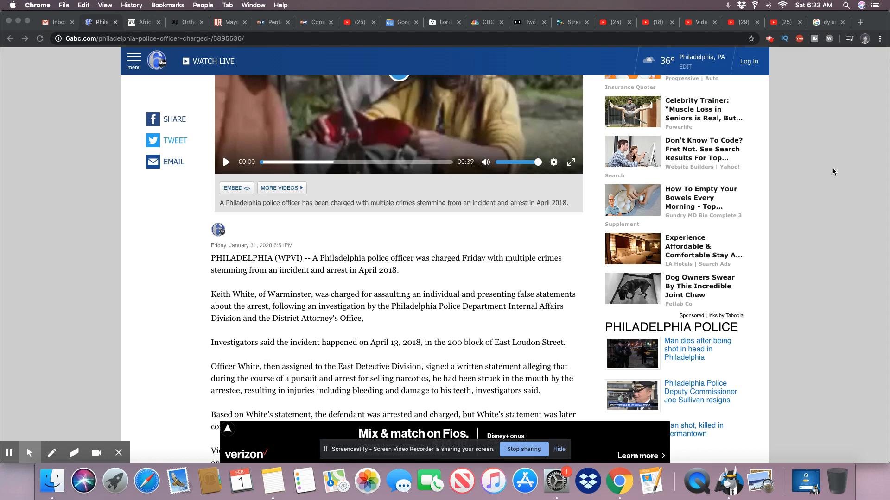
{"action": "scroll", "scroll_direction": "down", "scroll_amount": 3}
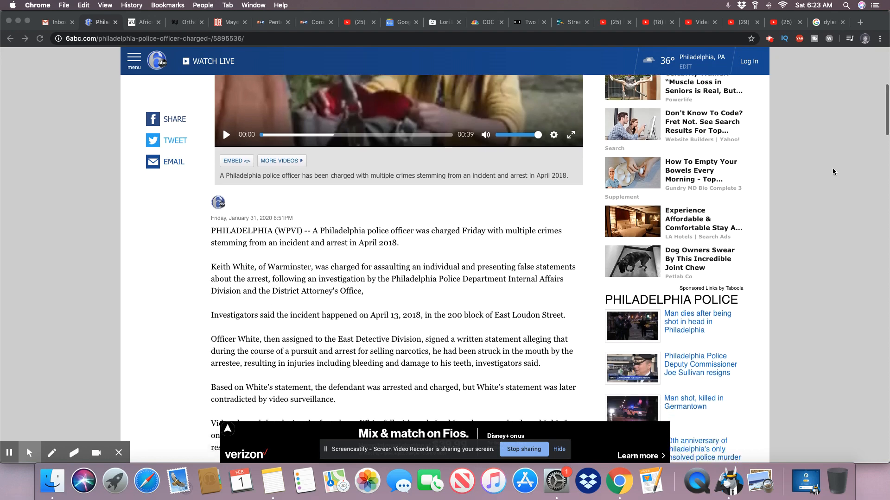
{"action": "scroll", "scroll_direction": "down", "scroll_amount": 3}
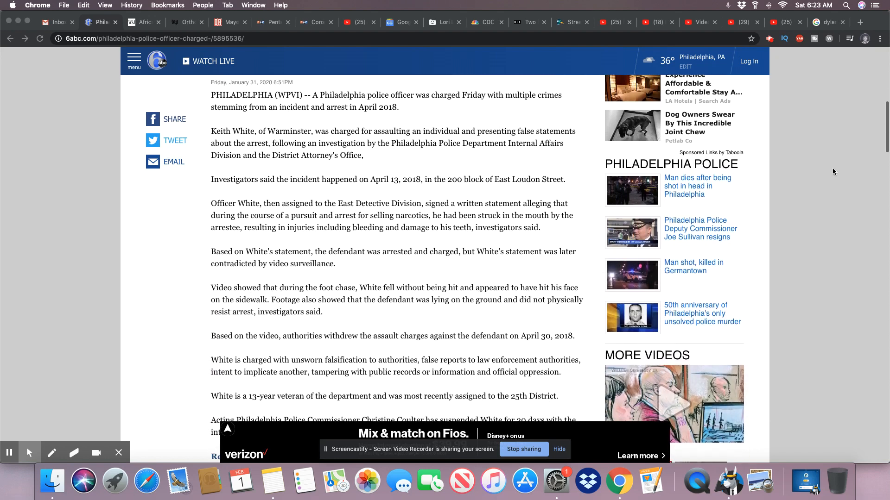
{"action": "scroll", "scroll_direction": "down", "scroll_amount": 3}
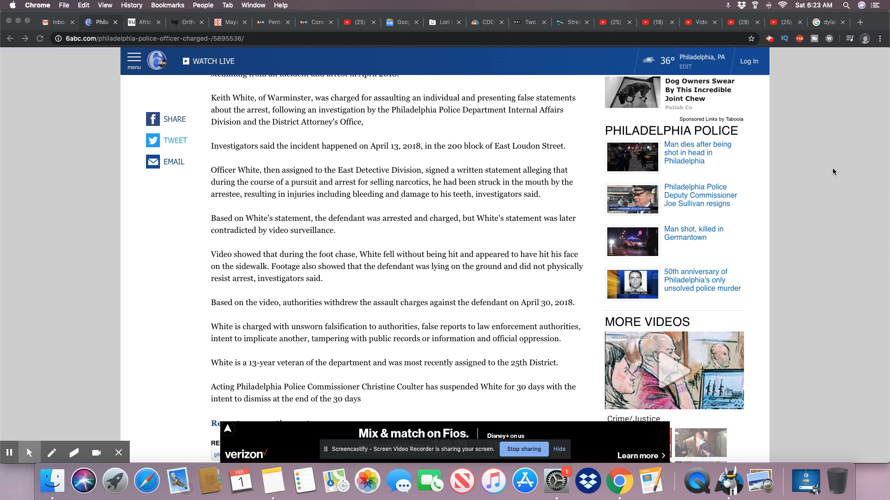
{"action": "scroll", "scroll_direction": "down", "scroll_amount": 3}
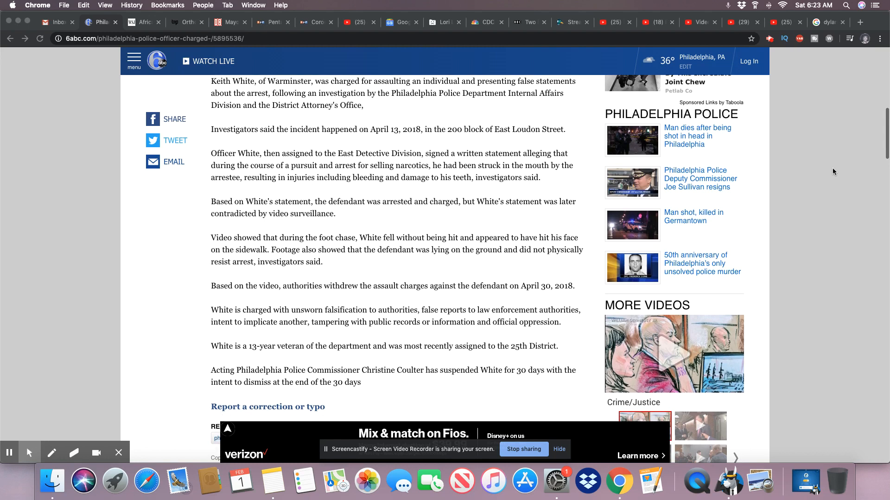
{"action": "scroll", "scroll_direction": "down", "scroll_amount": 3}
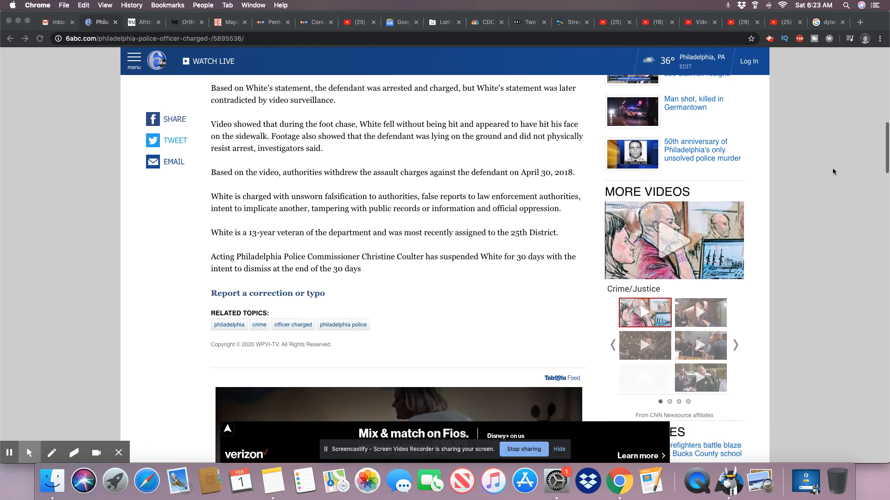
{"action": "scroll", "scroll_direction": "down", "scroll_amount": 3}
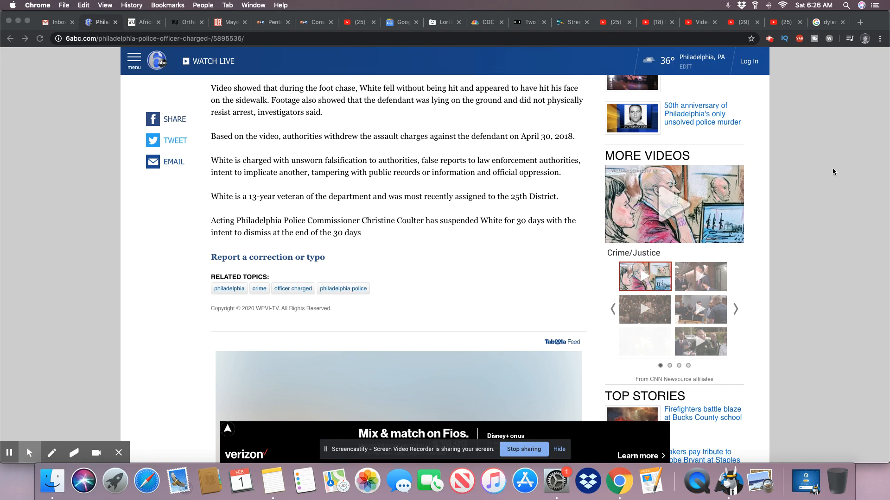
{"action": "scroll", "scroll_direction": "down", "scroll_amount": 3}
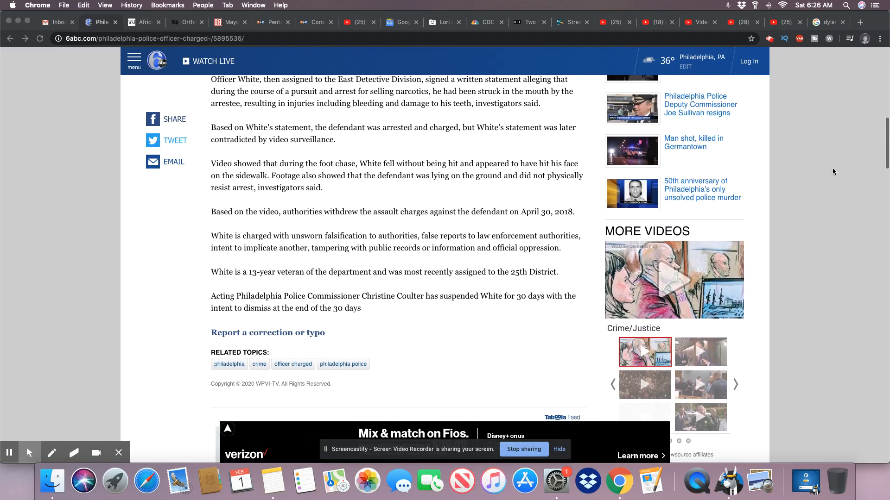
{"action": "scroll", "scroll_direction": "down", "scroll_amount": 3}
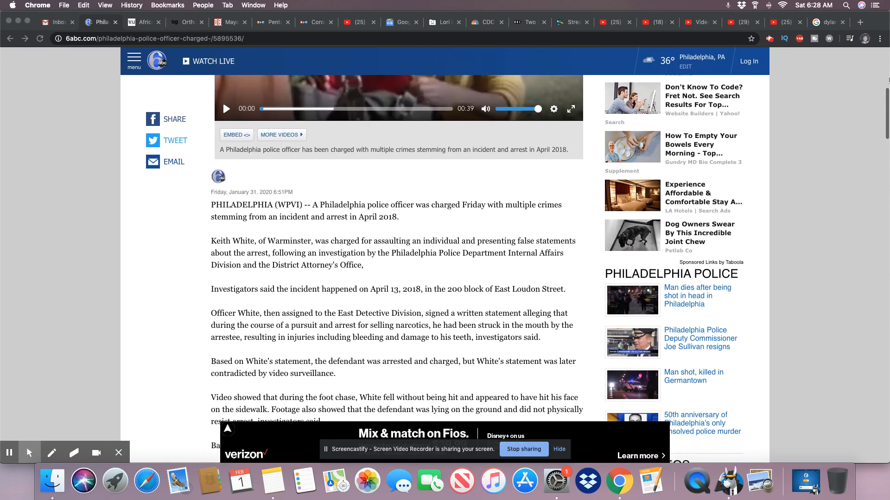
{"action": "scroll", "scroll_direction": "down", "scroll_amount": 3}
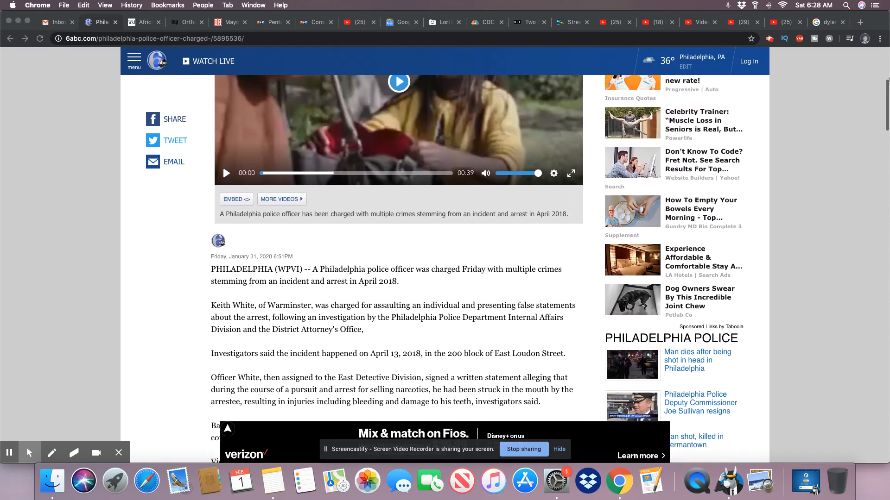
{"action": "scroll", "scroll_direction": "down", "scroll_amount": 3}
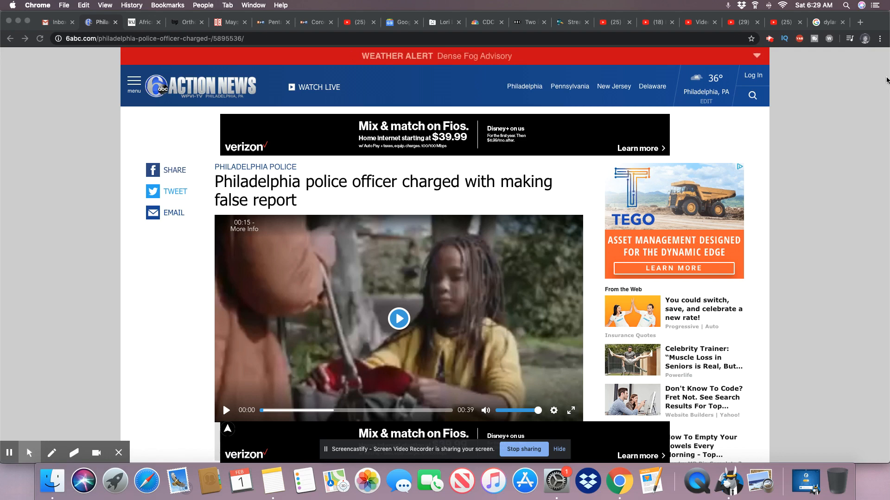
{"action": "mouse_move", "coordinate": [868, 82]}
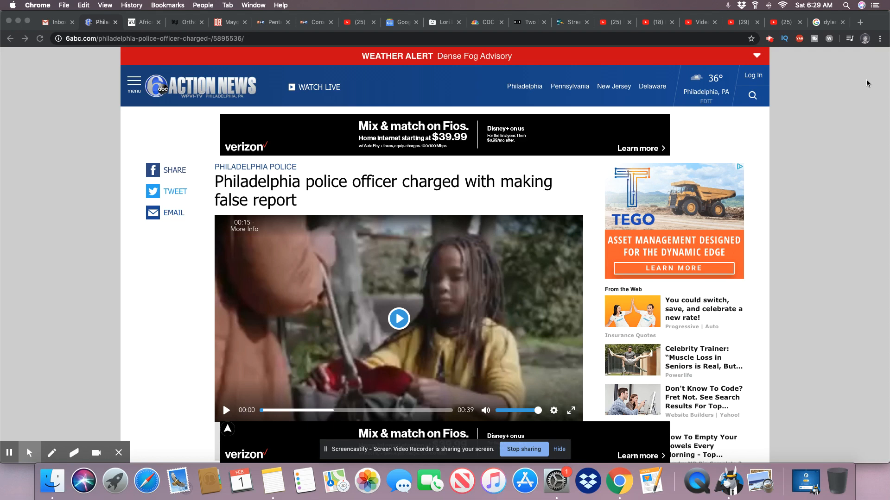